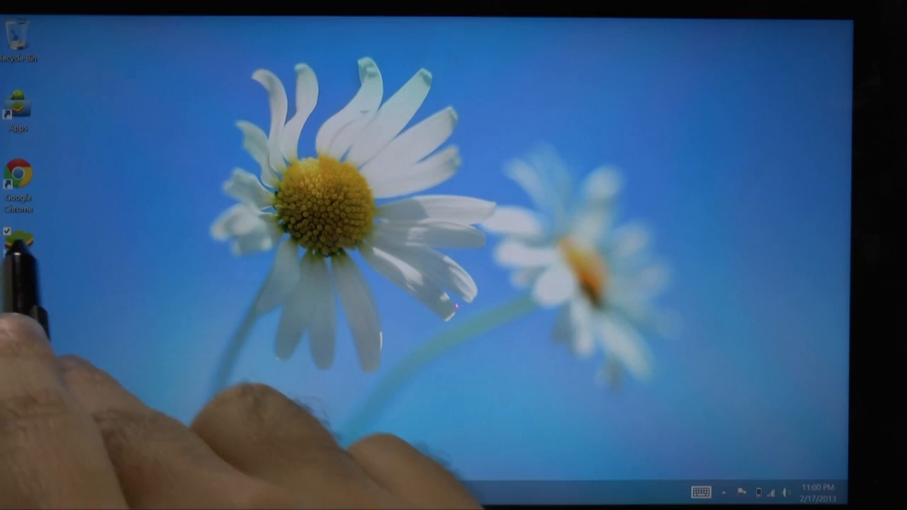
{"action": "mouse_move", "coordinate": [15, 234]}
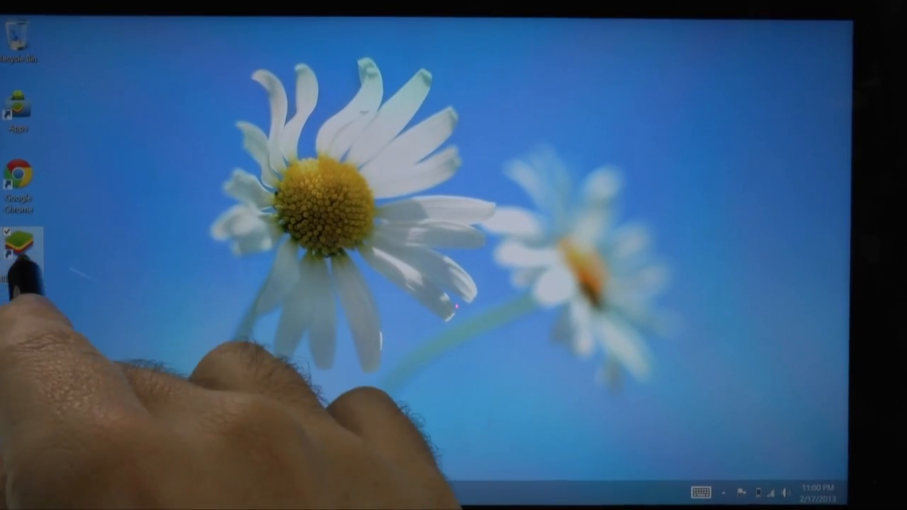
- Start BlueStacks from the desktop and reach the My Apps home screen
{"action": "double_click", "coordinate": [20, 238]}
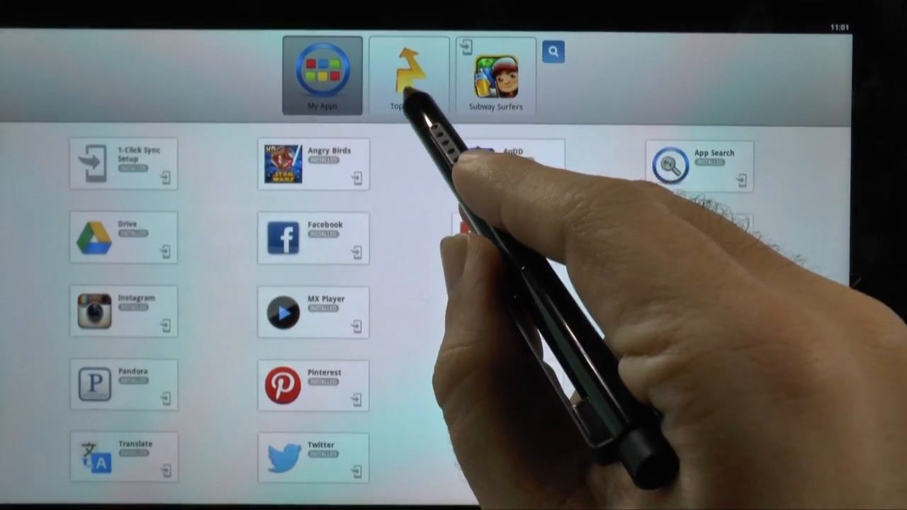
- Browse Top Charts, then continue from there into the Google Play Store
{"action": "left_click", "coordinate": [408, 74]}
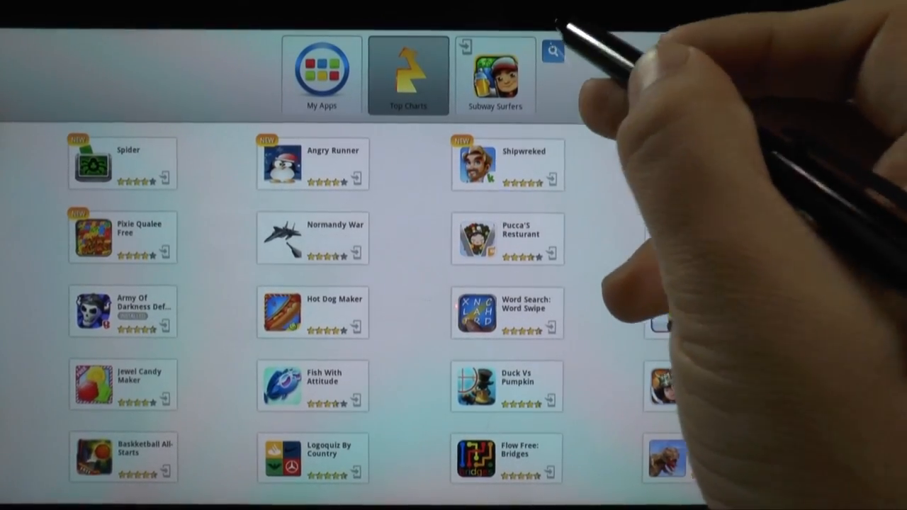
{"action": "left_click", "coordinate": [553, 50]}
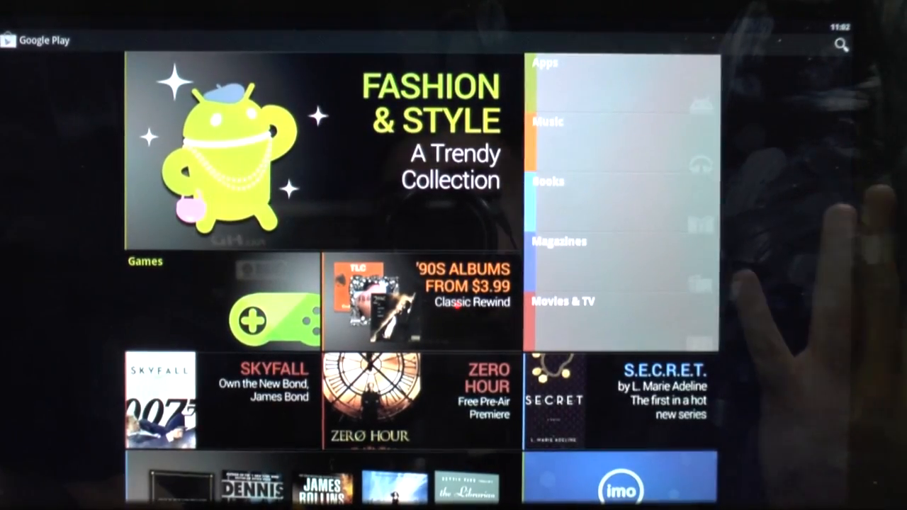
- Locate Pandora internet radio in Google Play and launch it full screen
{"action": "scroll", "scroll_direction": "down", "scroll_amount": 3}
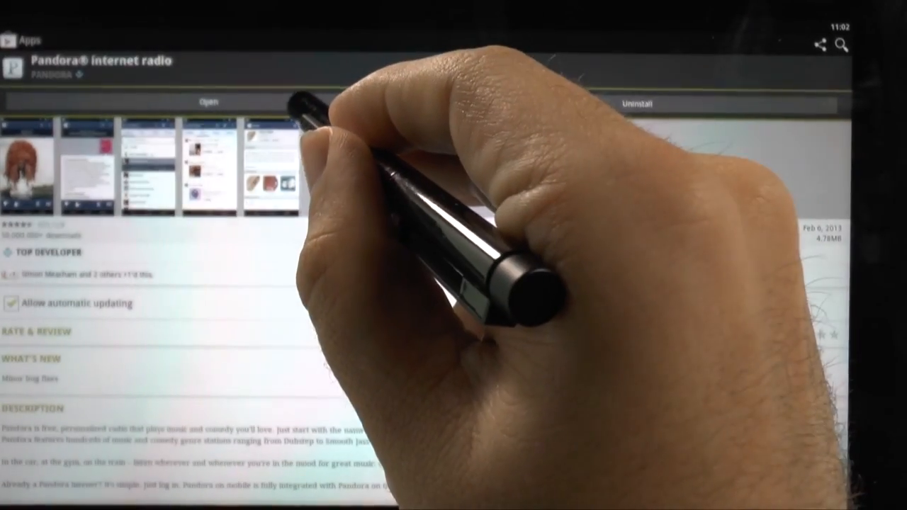
{"action": "left_click", "coordinate": [207, 101]}
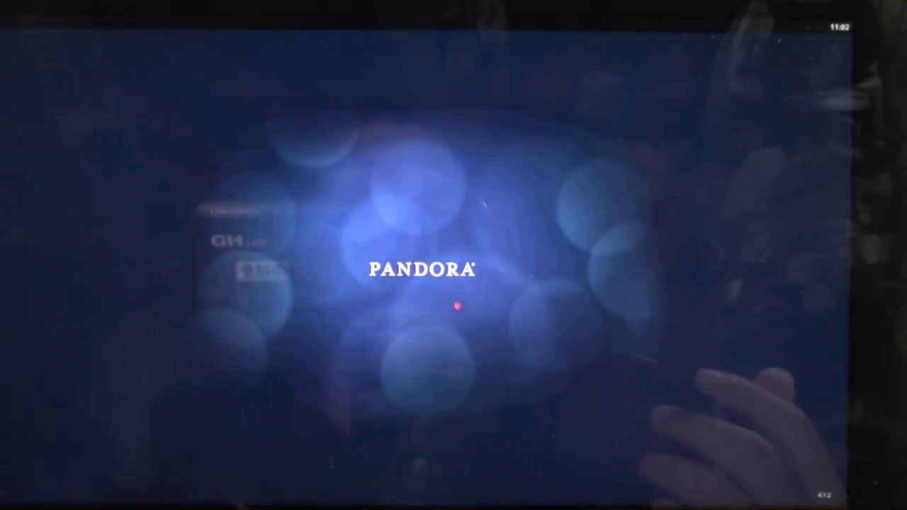